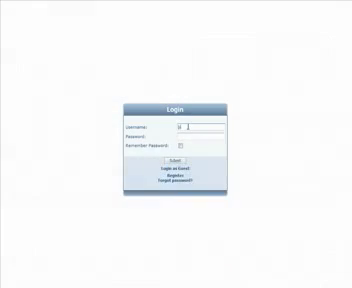
text(admin)
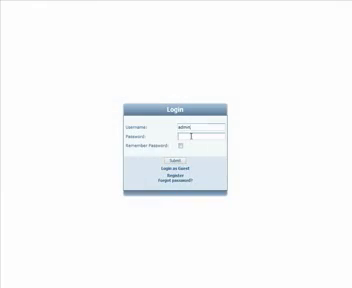